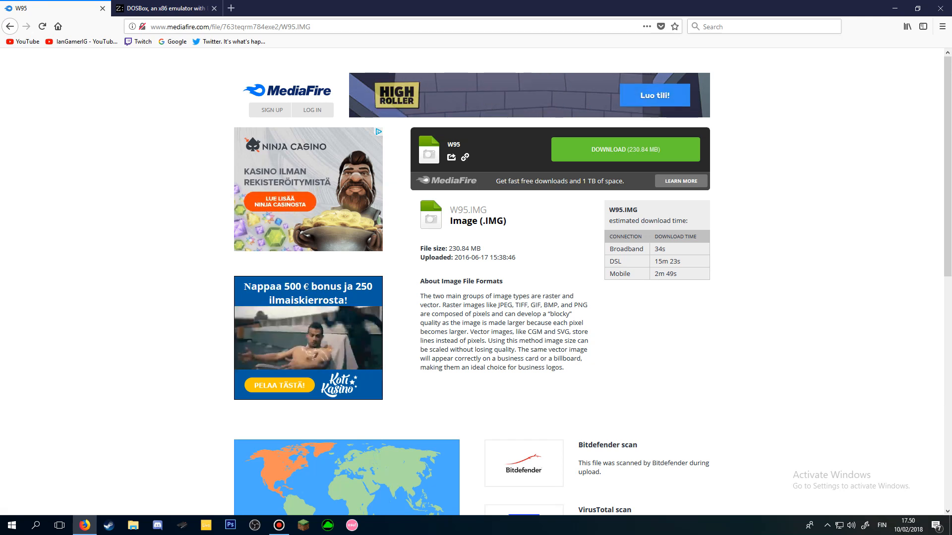
Step: Save the DOSBox 0.74 Windows installer from SourceForge and return to the W95.IMG page
click(163, 8)
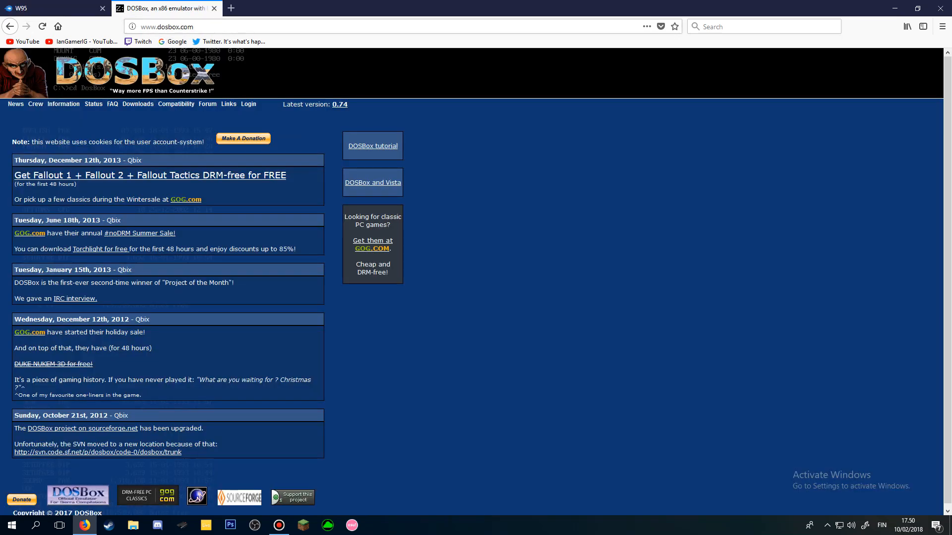
click(137, 103)
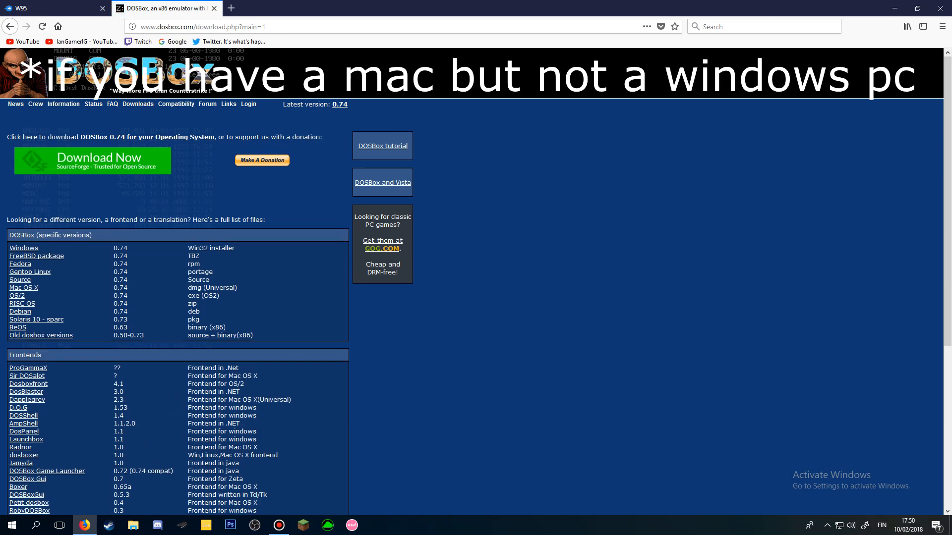
click(109, 160)
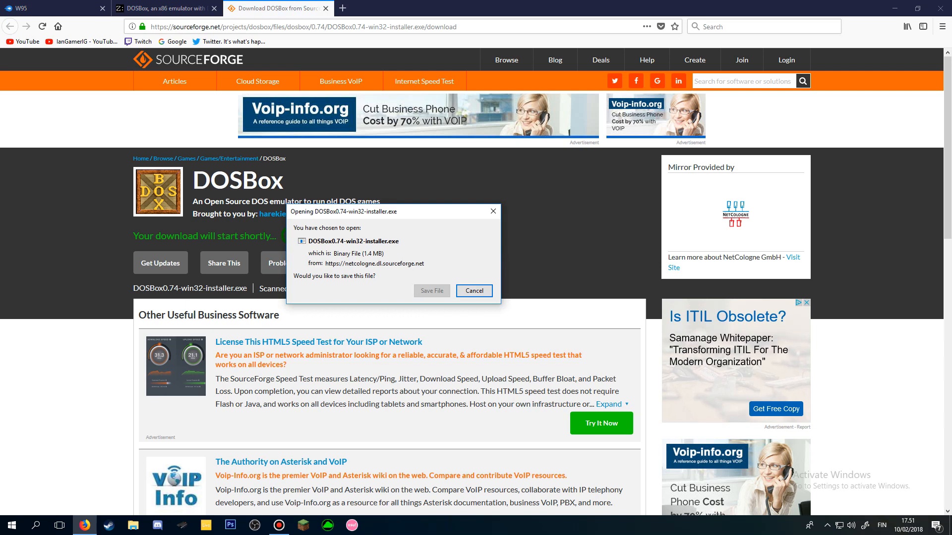
click(473, 290)
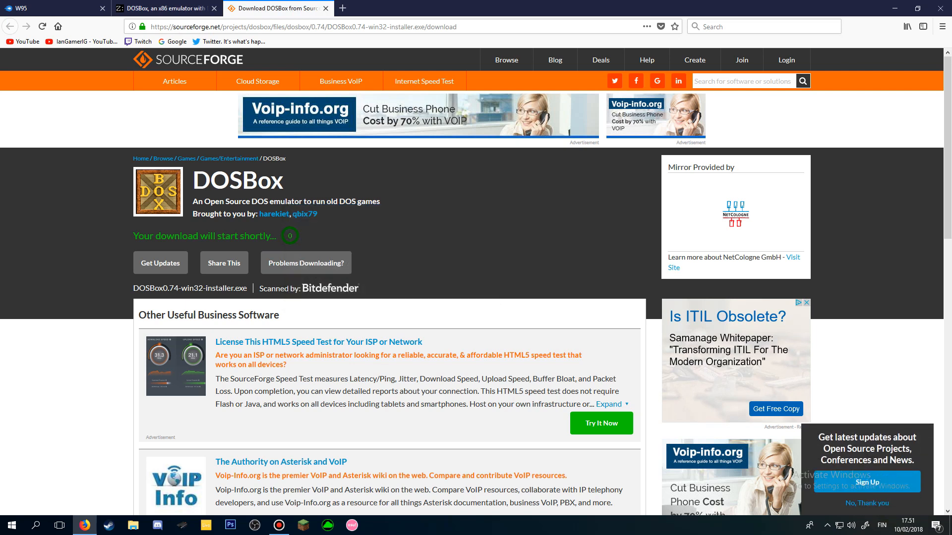
click(35, 21)
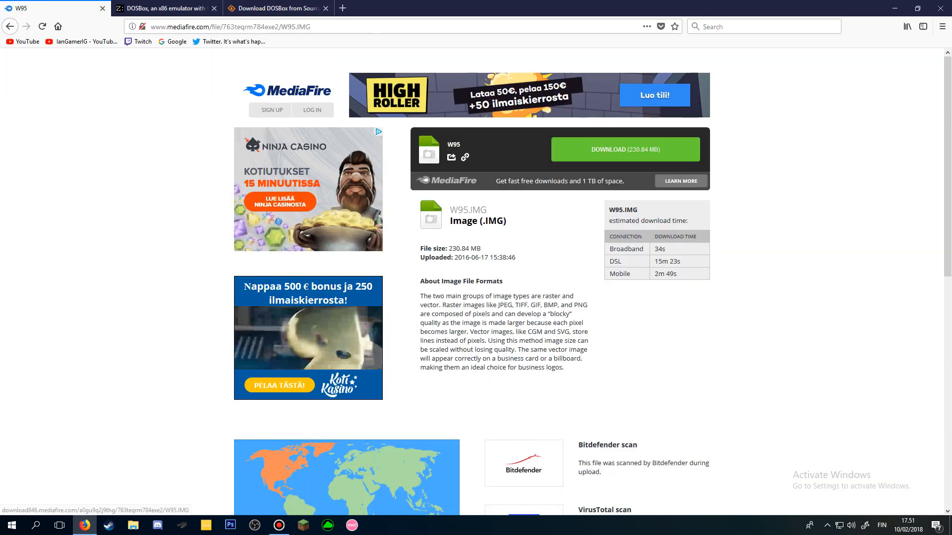
Step: Start downloading W95.IMG with MediaFire's green DOWNLOAD button
click(624, 149)
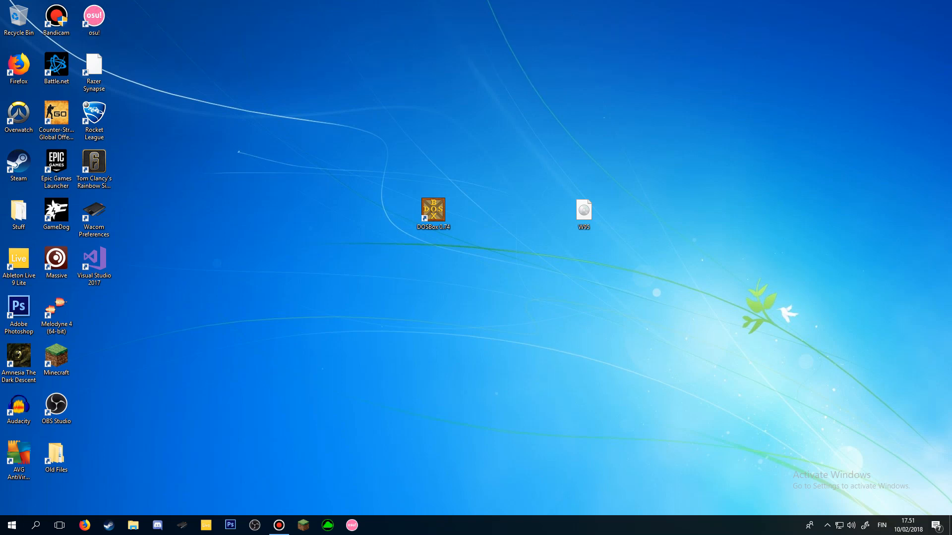
Step: Create and name a new folder on the MainSSD (C:) drive in File Explorer
click(133, 525)
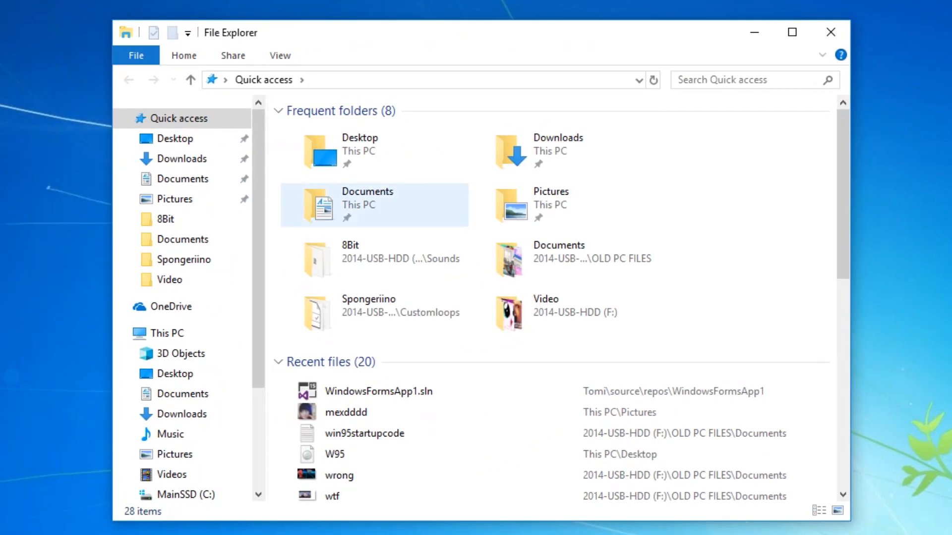
click(189, 495)
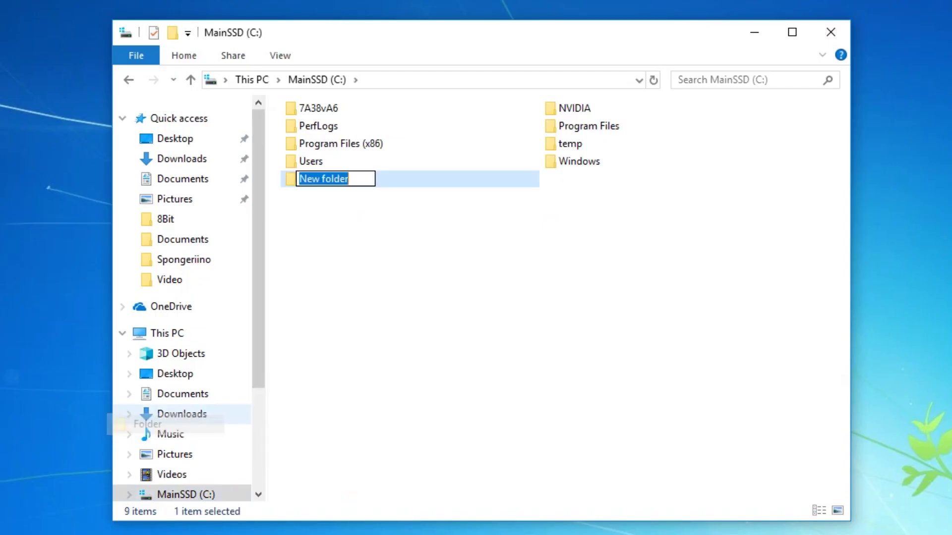
key(ctrl+a)
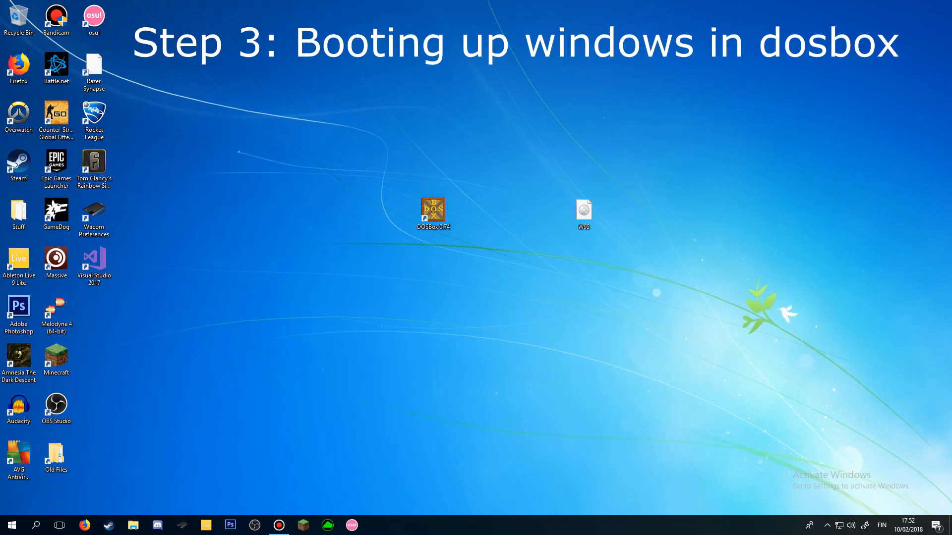
Step: Launch DOSBox 0.74 from the desktop shortcut and mount C:\95 as drive C
double_click(433, 209)
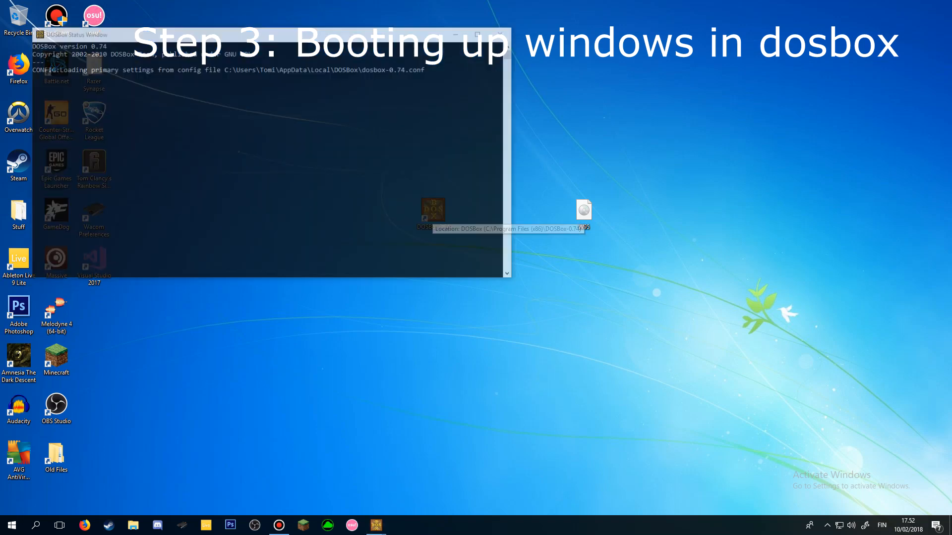
double_click(432, 210)
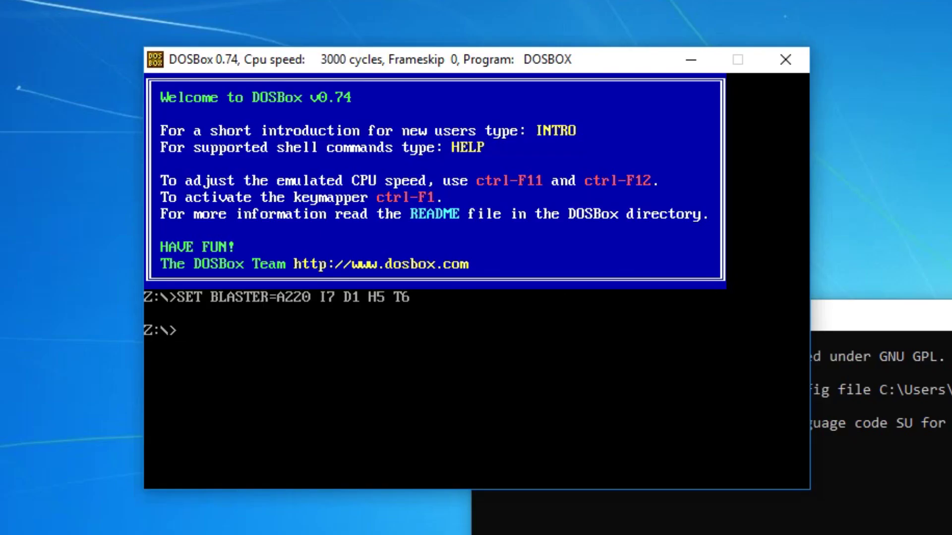
text(mount c C:\)
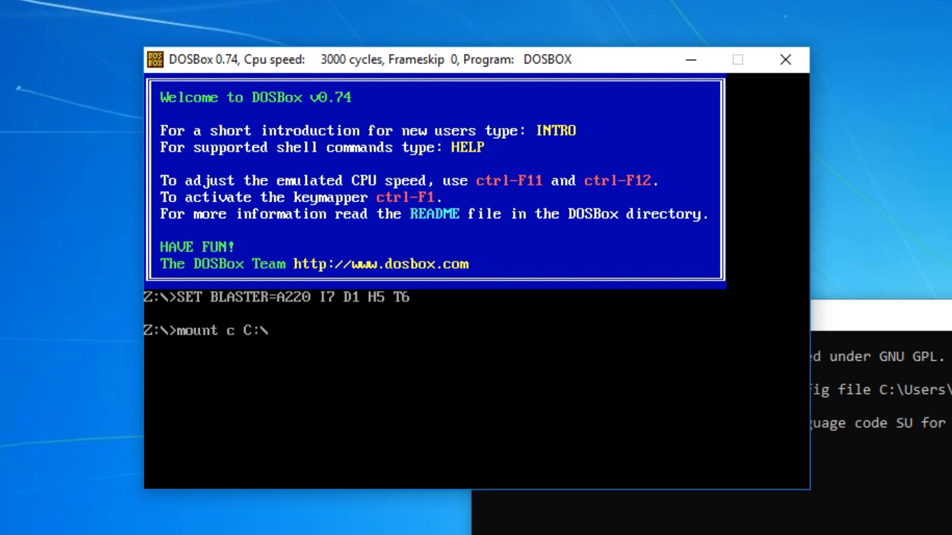
text(95)
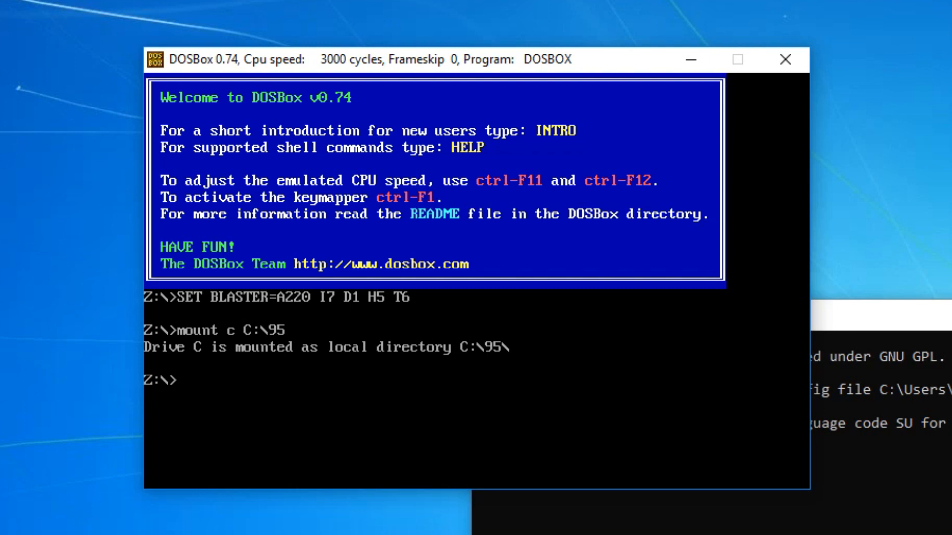
Step: Switch to drive C and mount C:w95.img as drive A with imgmount
text(c:)
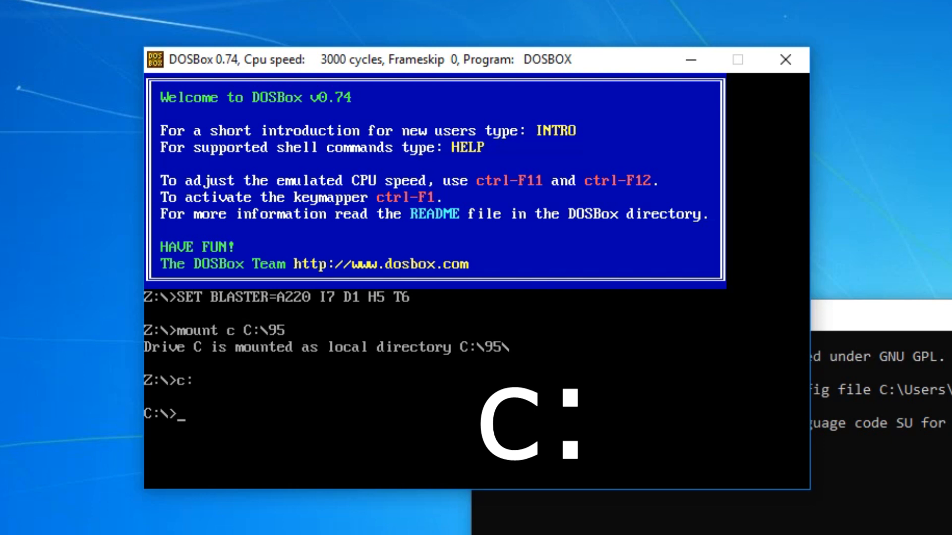
text(imgmount A: C:w95.img)
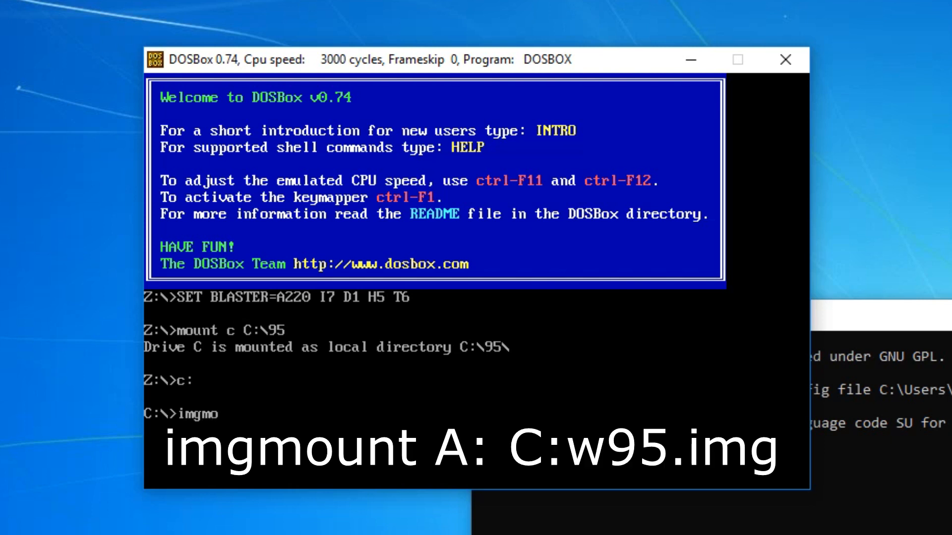
text(imgmount A:)
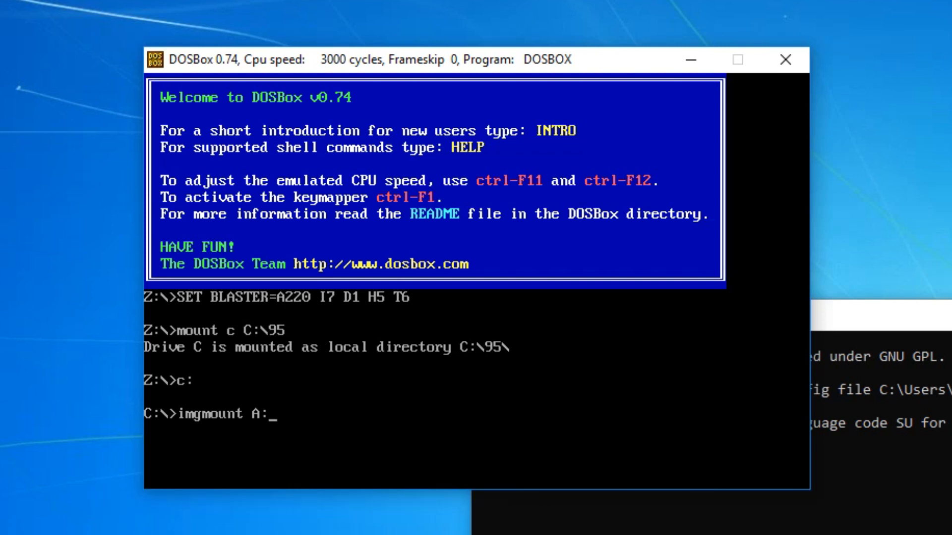
text(C:)
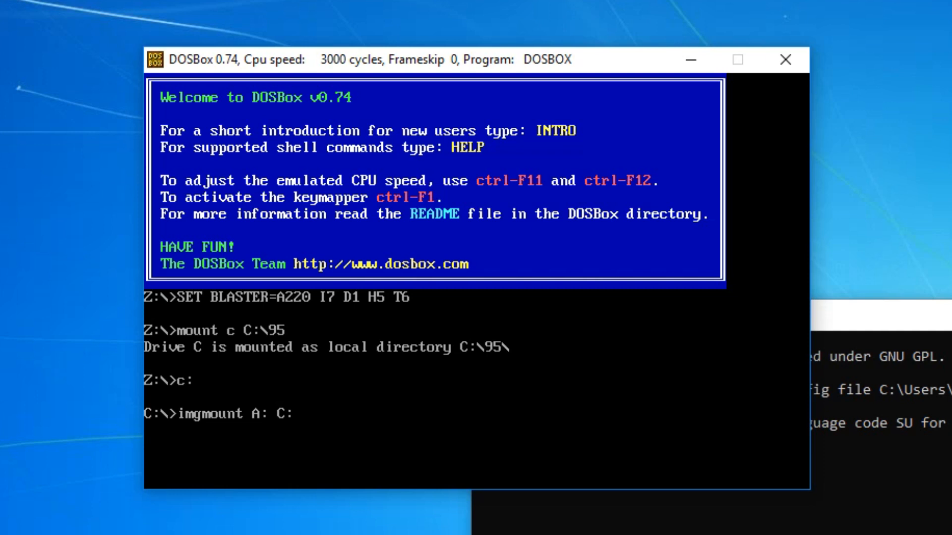
text(w9)
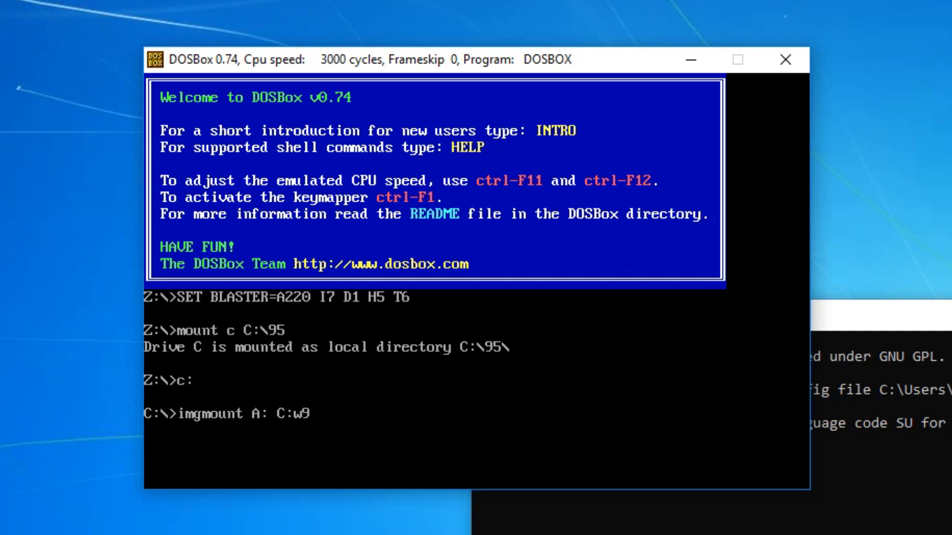
text(5.img)
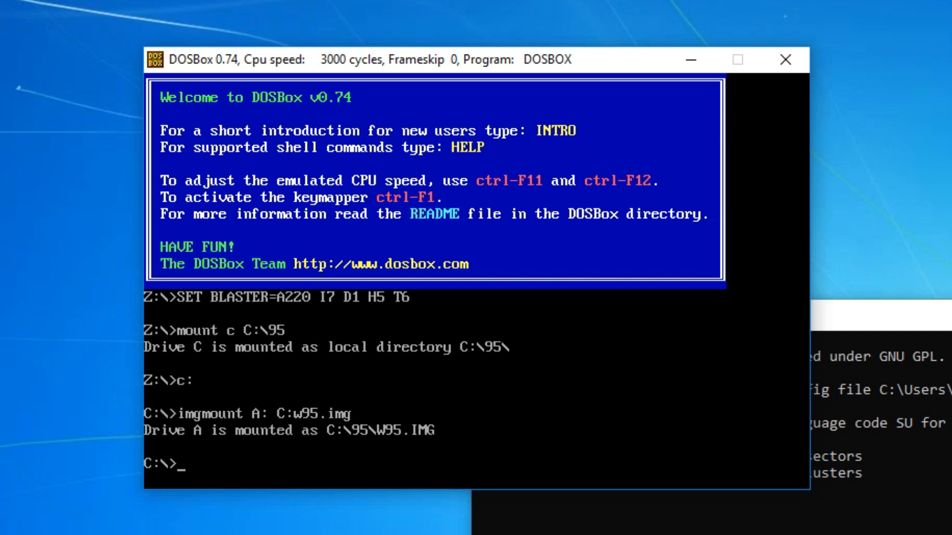
text(boo)
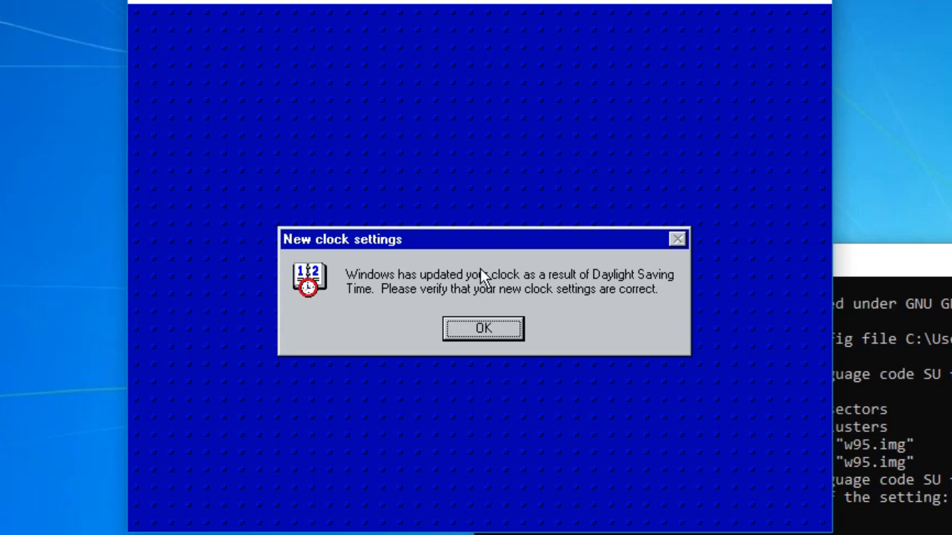
mouse_move(659, 258)
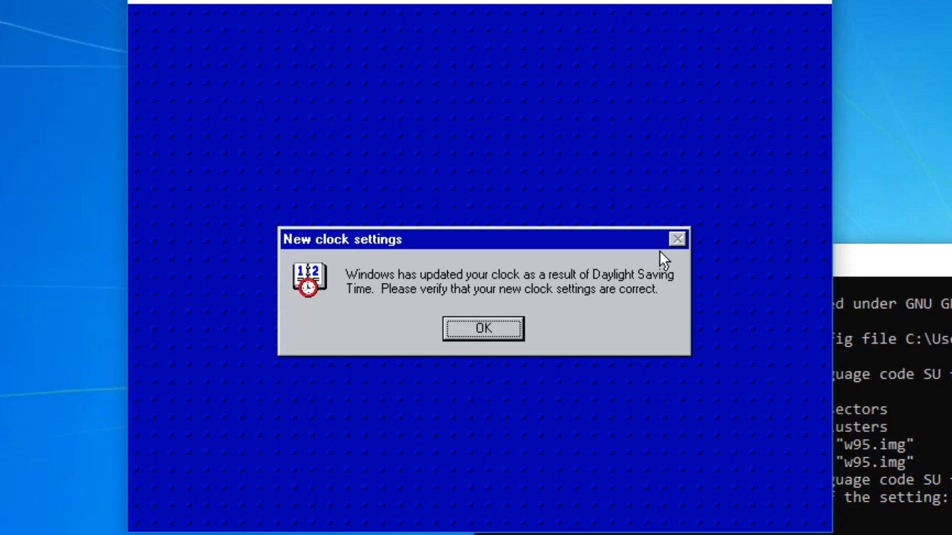
Step: Dismiss the daylight saving clock notice and accept the Date/Time Properties settings
click(482, 328)
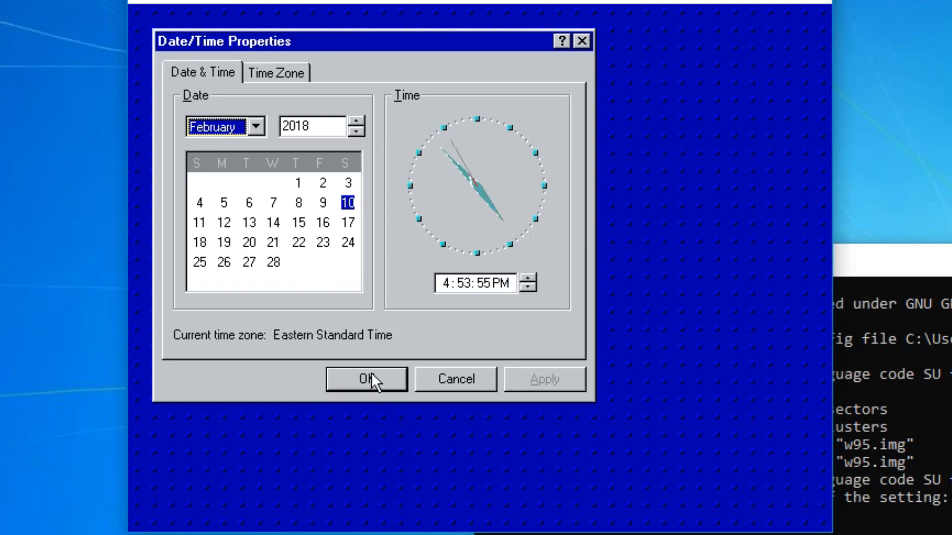
click(365, 379)
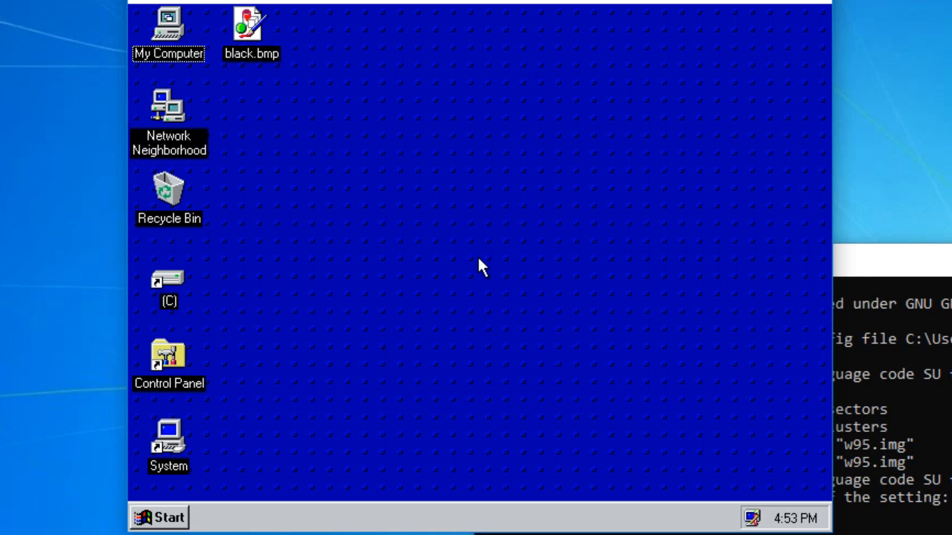
mouse_move(400, 239)
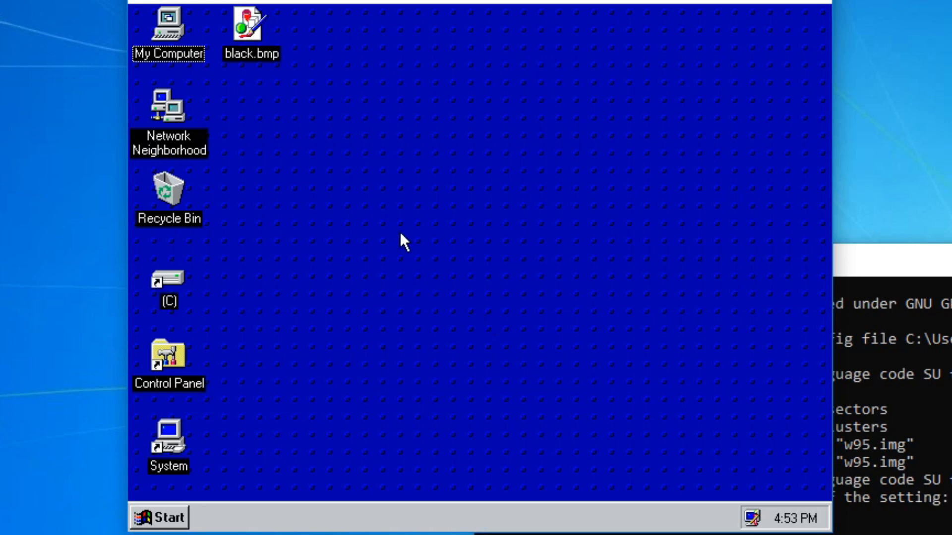
mouse_move(388, 267)
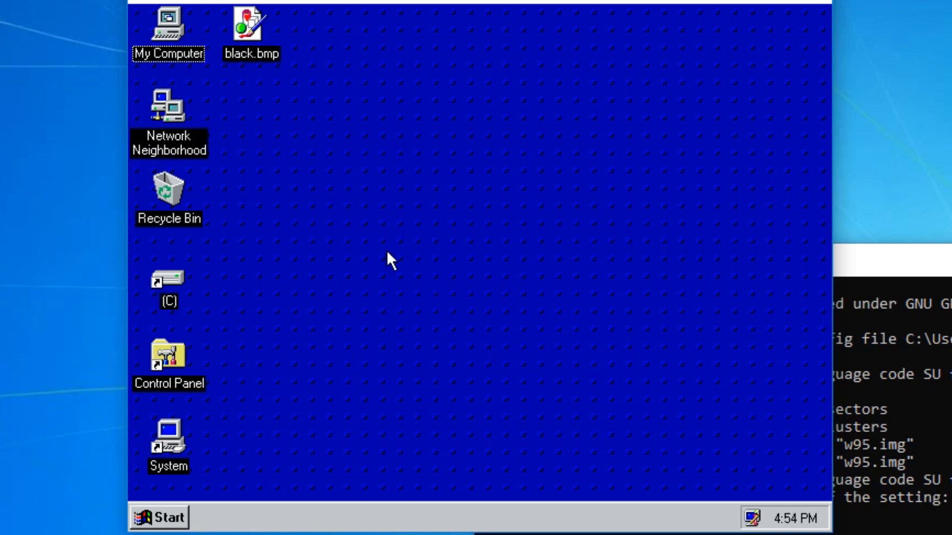
mouse_move(441, 250)
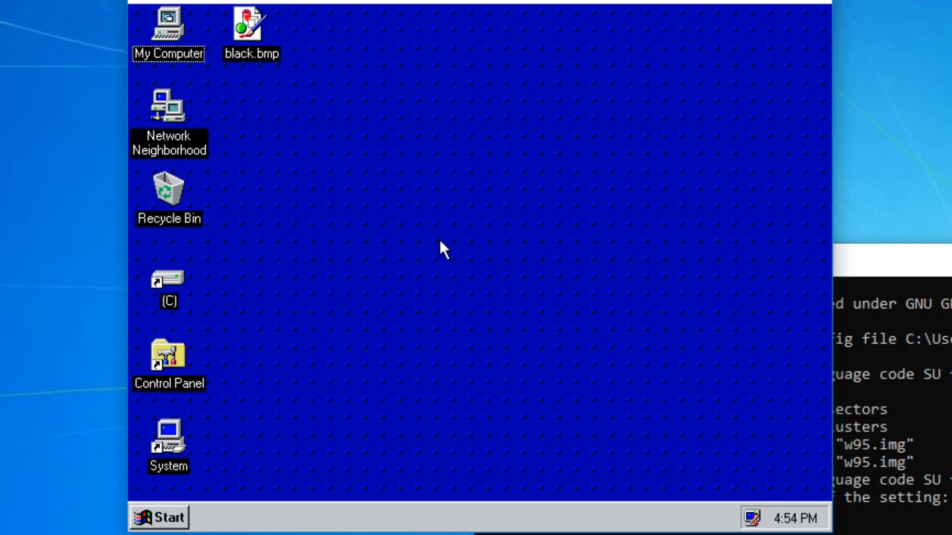
mouse_move(350, 146)
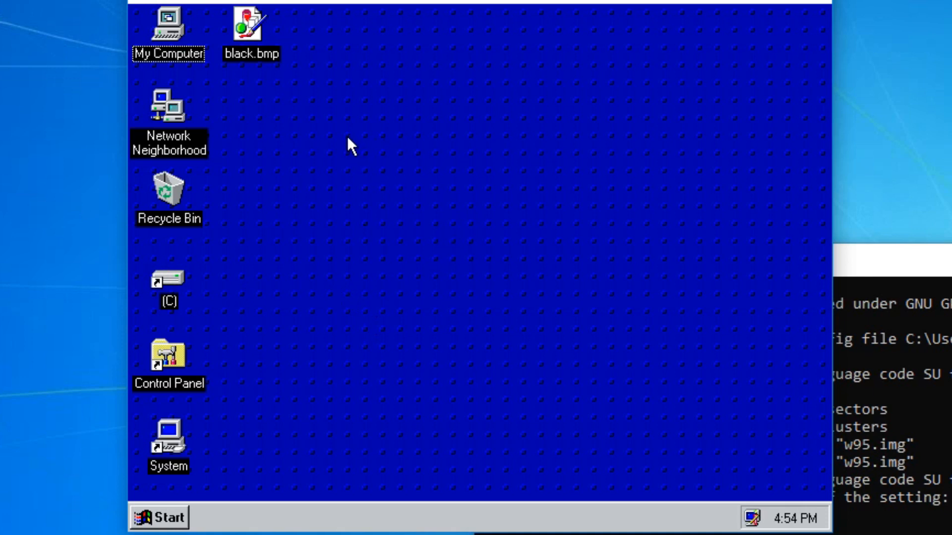
drag(348, 135, 668, 376)
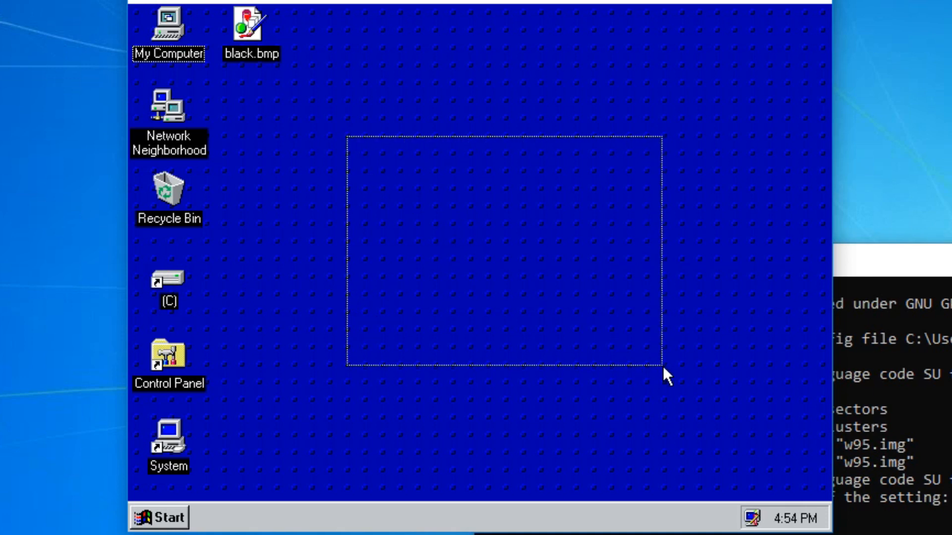
mouse_move(478, 250)
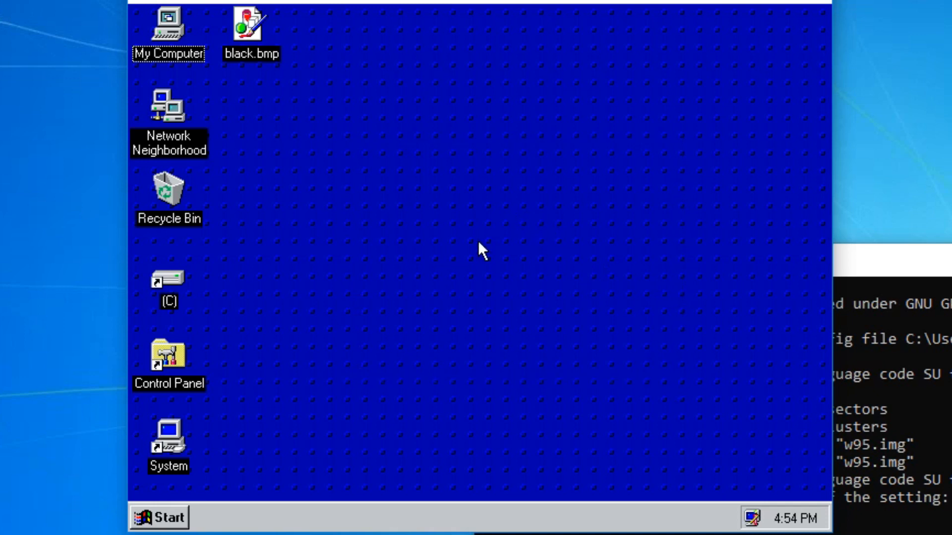
mouse_move(510, 312)
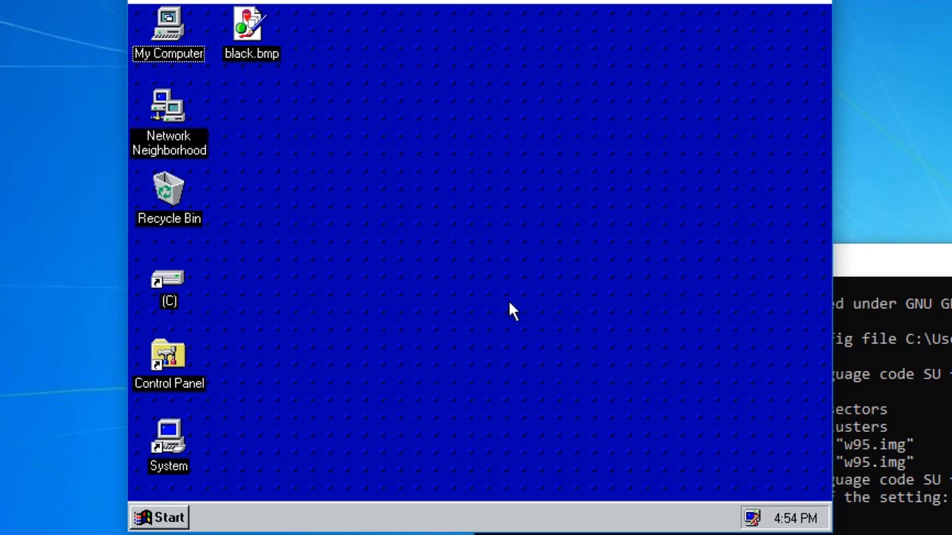
mouse_move(193, 308)
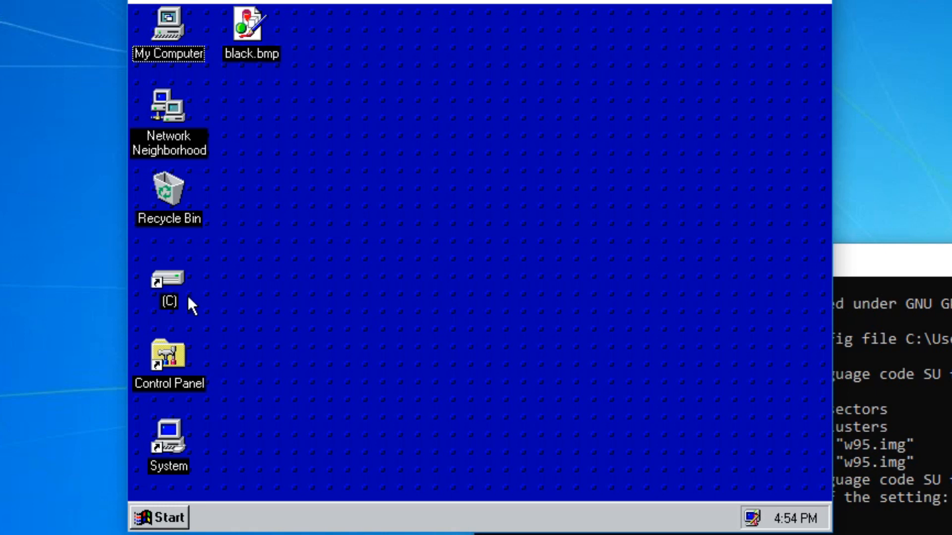
double_click(168, 279)
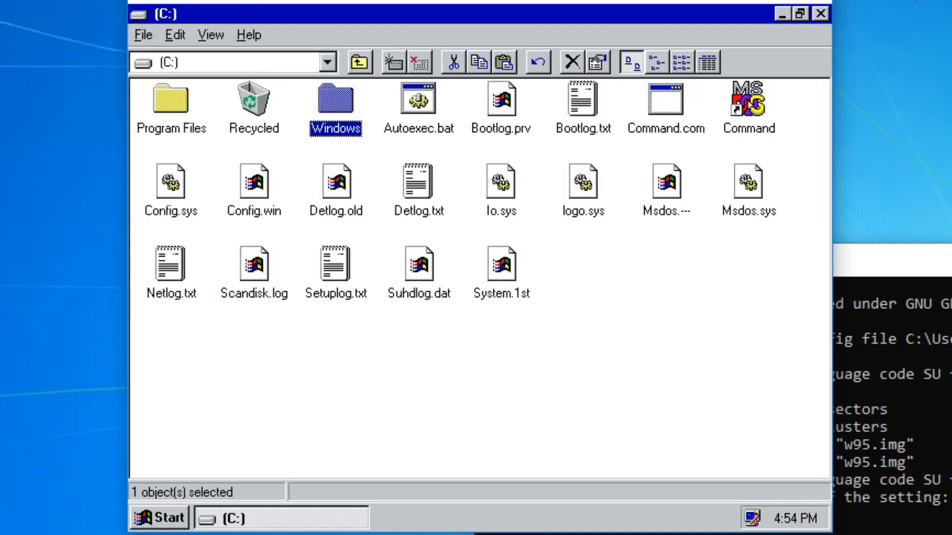
double_click(335, 100)
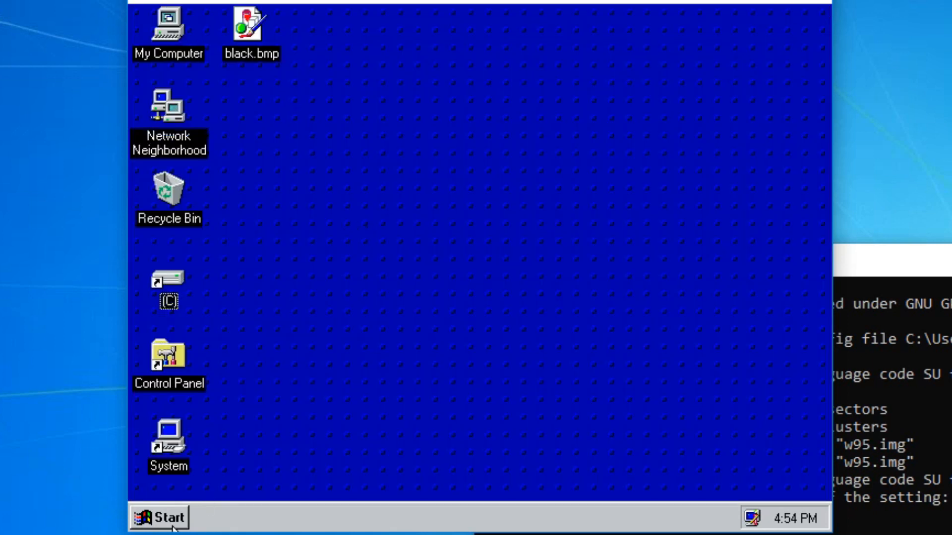
Step: Launch Minesweeper from the Start menu and uncover a left-column square, hitting a mine
click(158, 518)
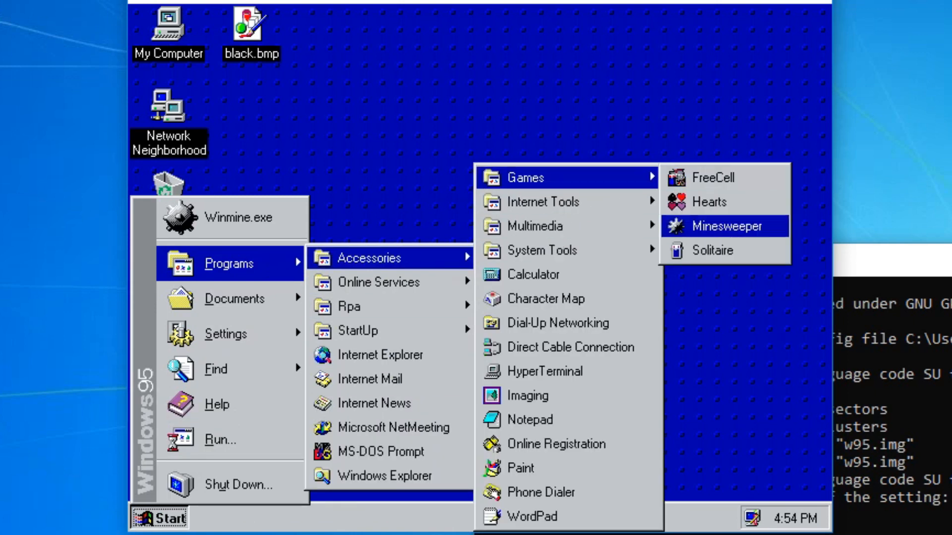
mouse_move(731, 250)
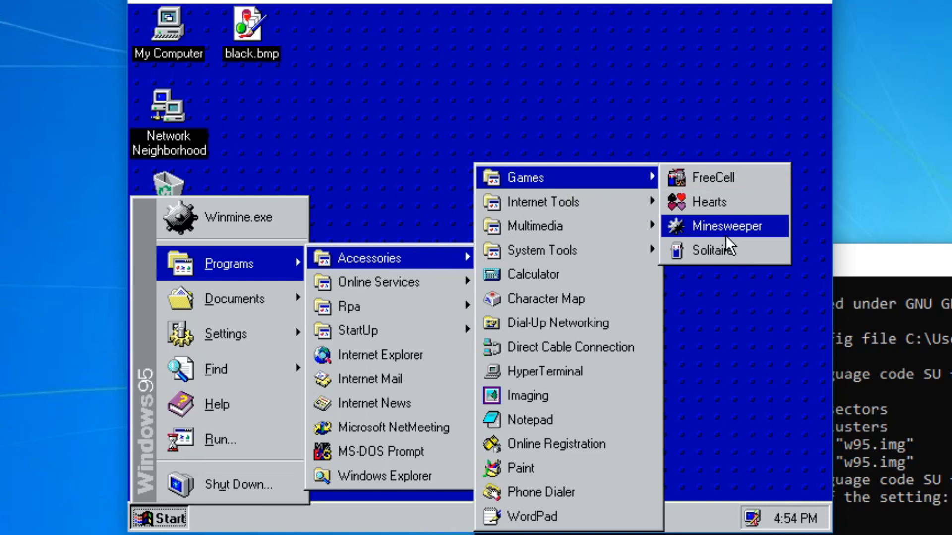
click(725, 226)
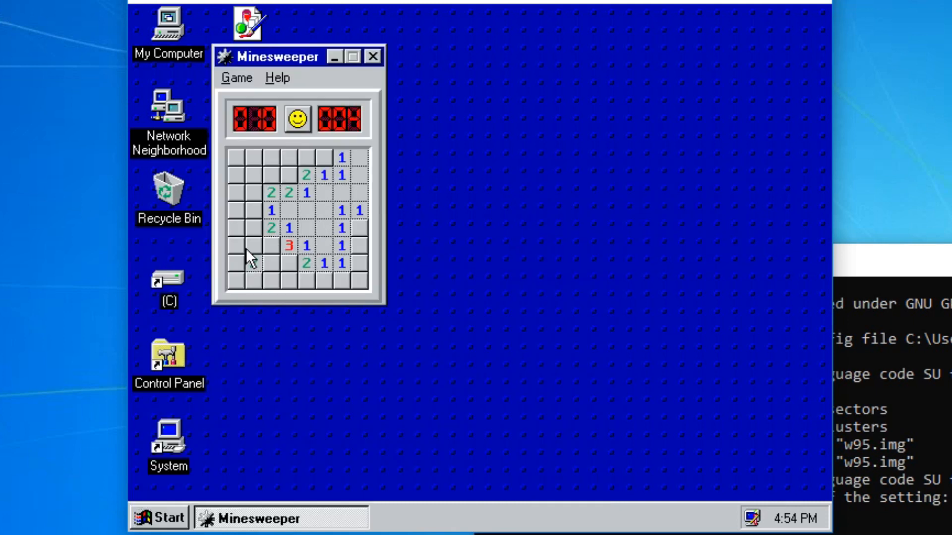
click(236, 227)
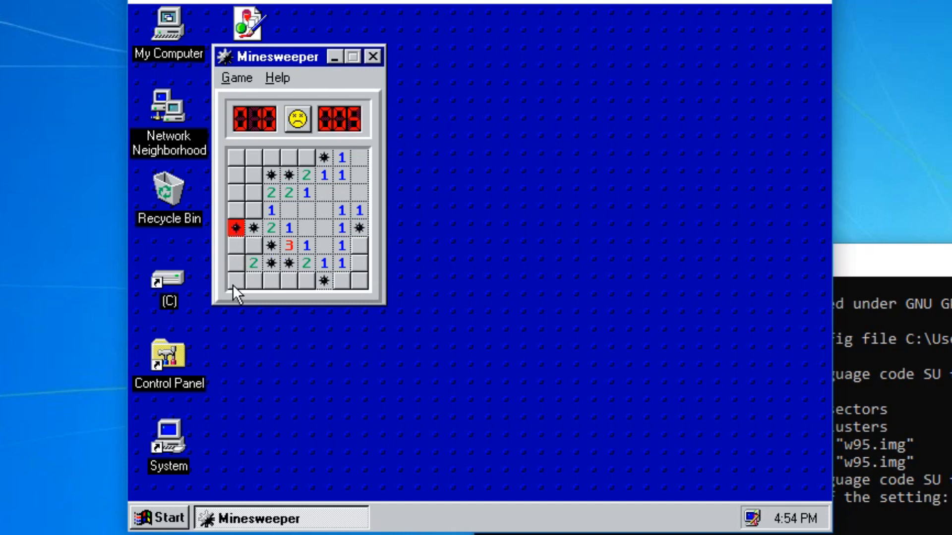